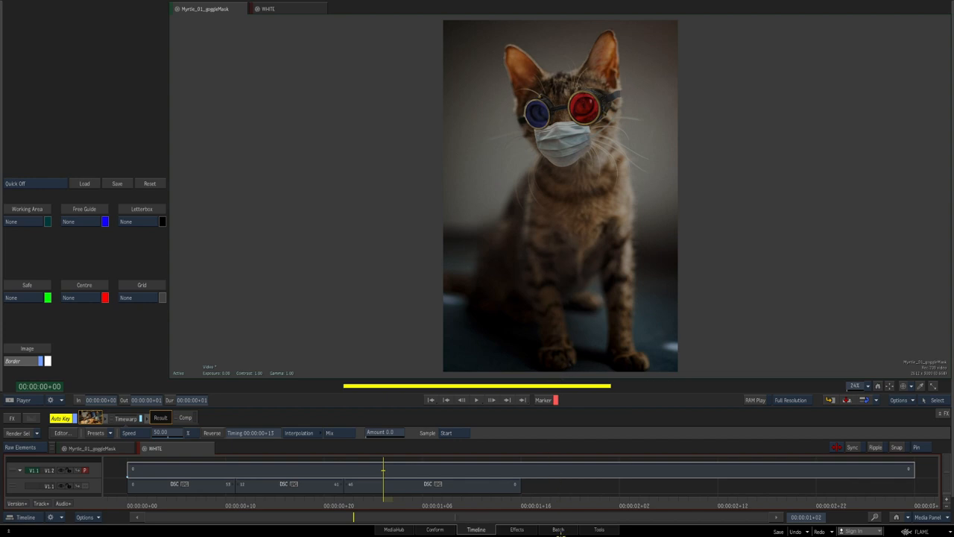
# Switch from the Timeline to the Batch schematic with the Action nodes
pyautogui.click(557, 529)
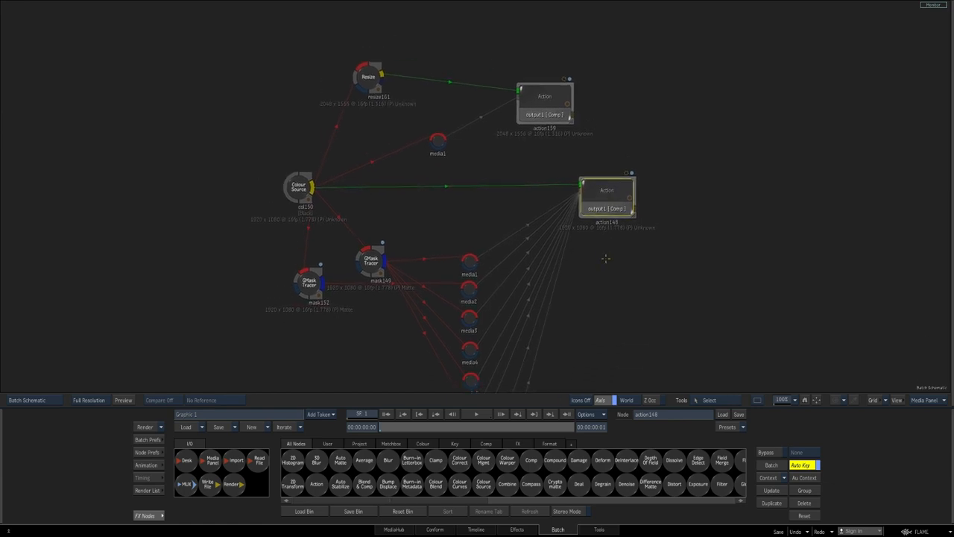
pyautogui.moveTo(590, 311)
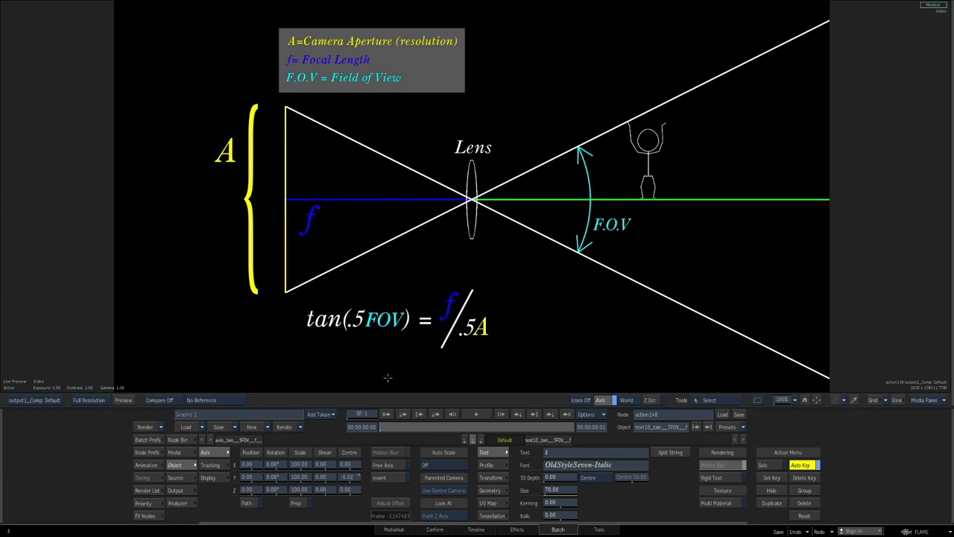
pyautogui.moveTo(364, 313)
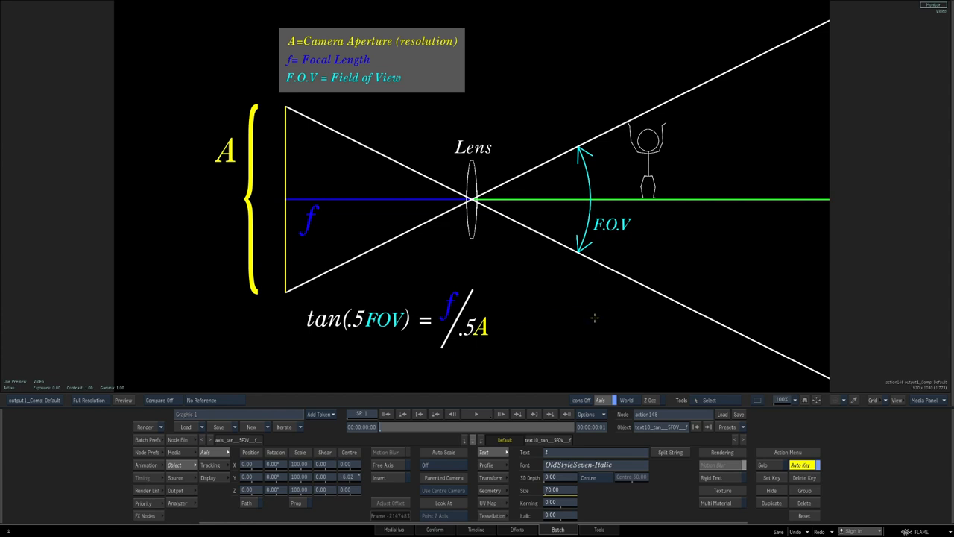
pyautogui.moveTo(614, 153)
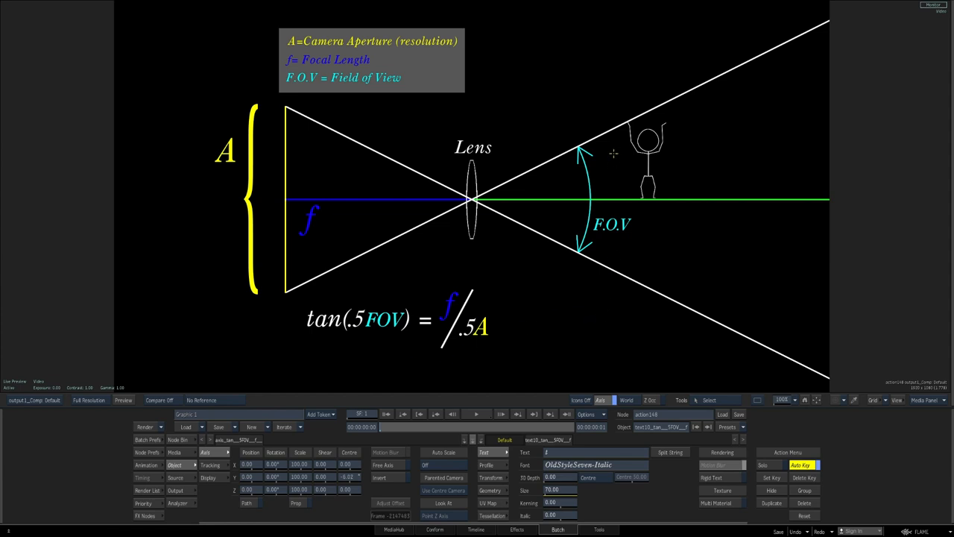
pyautogui.moveTo(615, 268)
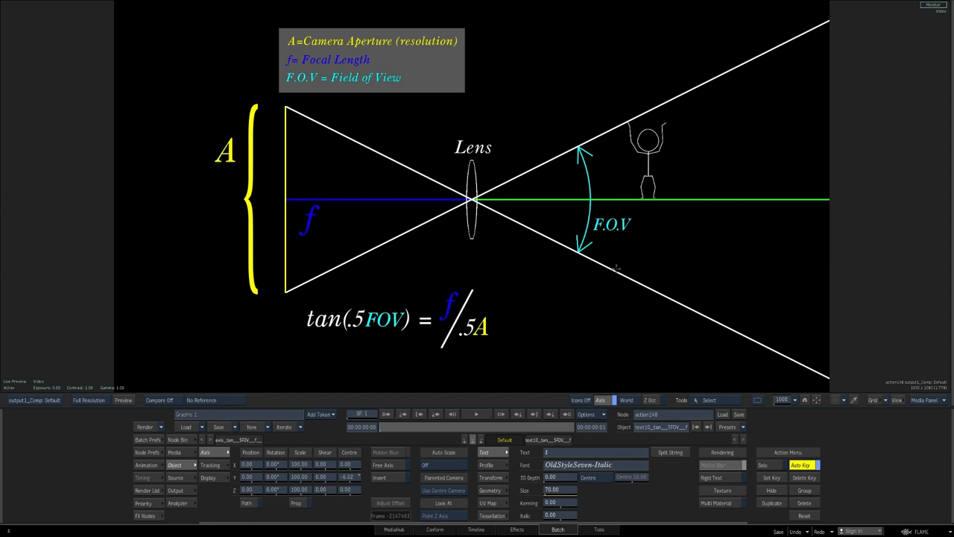
pyautogui.moveTo(617, 329)
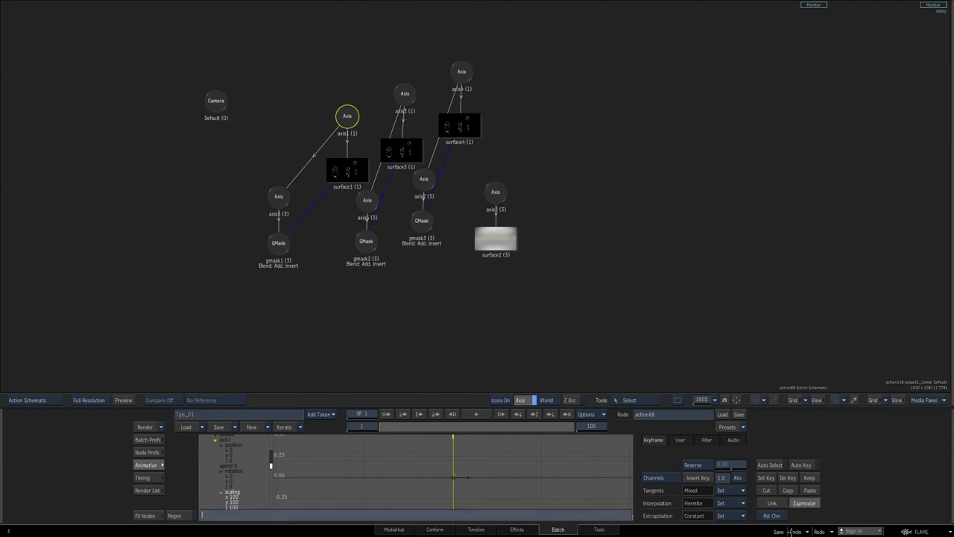
# Enter the expression 100*(axis1.position.z/(540/tan(radians(.5*Default.fov))))+100 on the channel
pyautogui.write('100*(axis1.position.z/(540/tan(radians(.5*Default.fov))))+100')
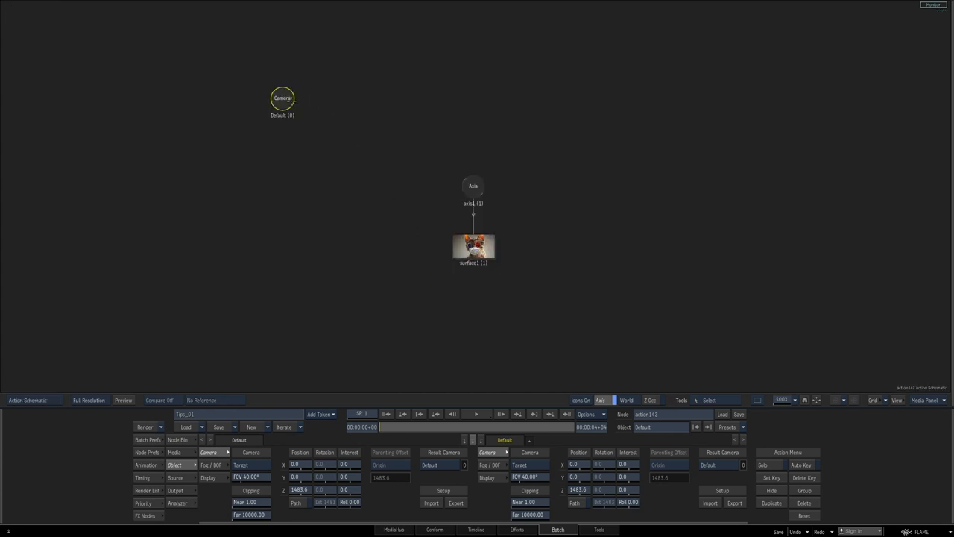
# Link the Default camera to axis1 and show the axis's animation channels for the Z expression
pyautogui.click(474, 188)
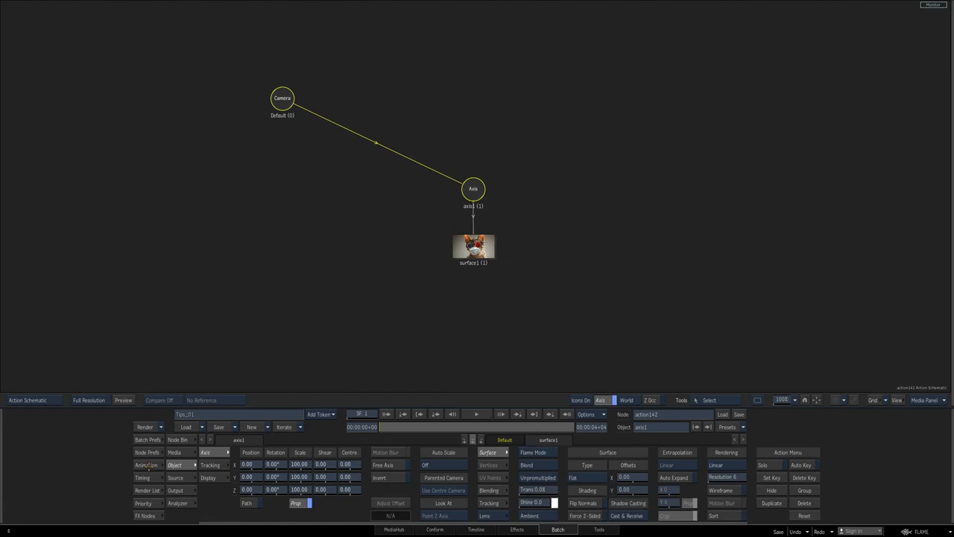
pyautogui.click(146, 465)
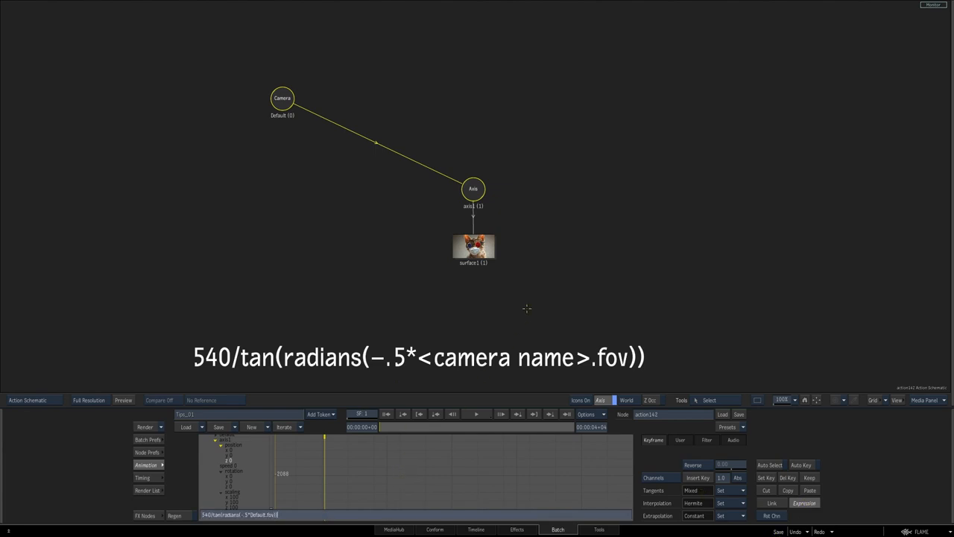
pyautogui.moveTo(520, 322)
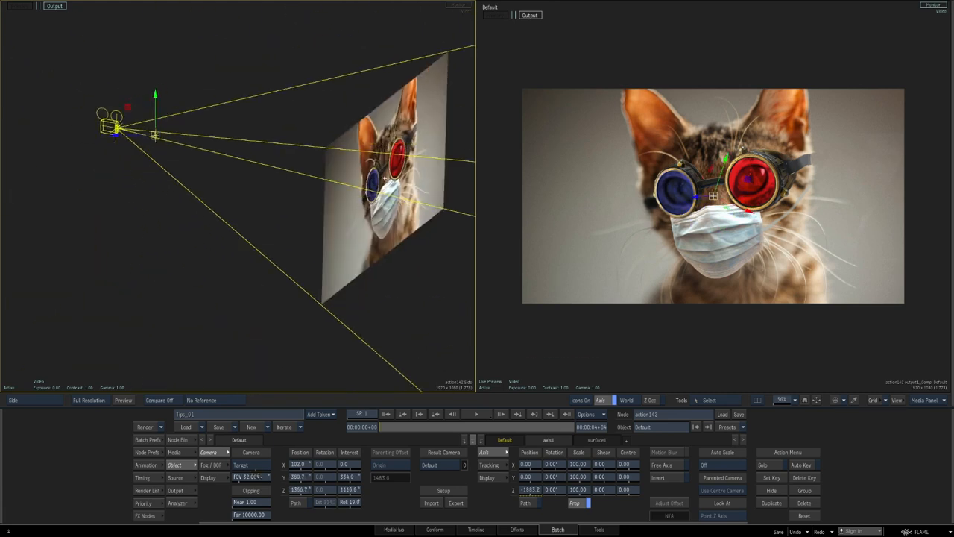
# Leave Batch and return to the cat clip on the timeline
pyautogui.click(476, 529)
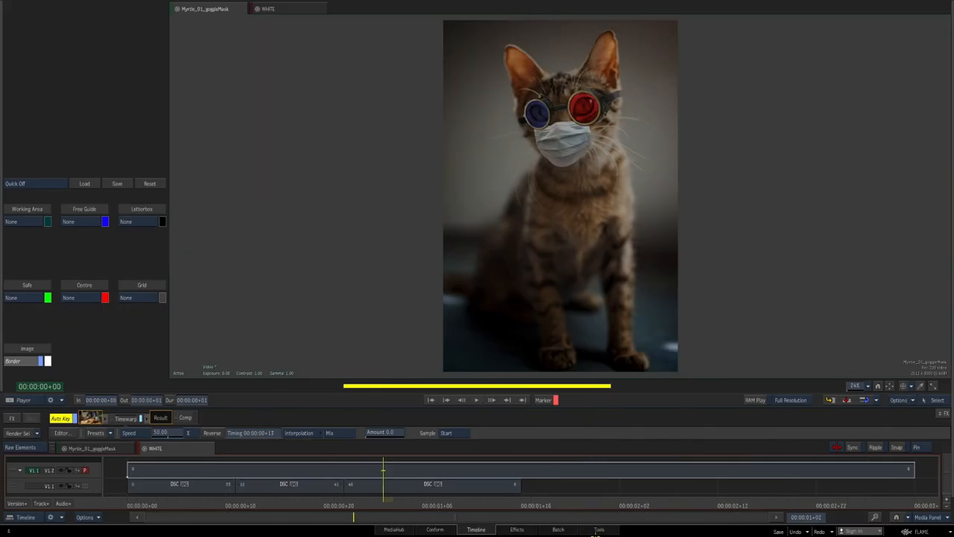